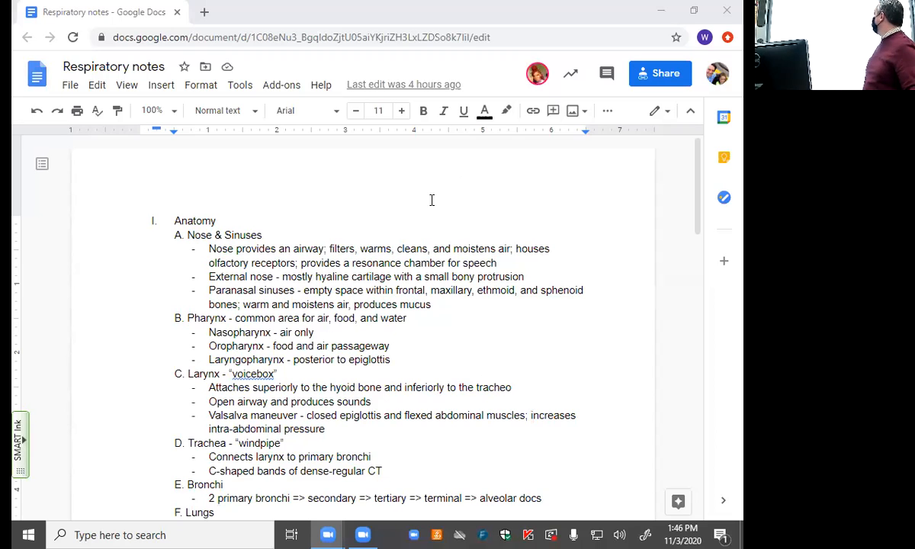
mouse_move(428, 157)
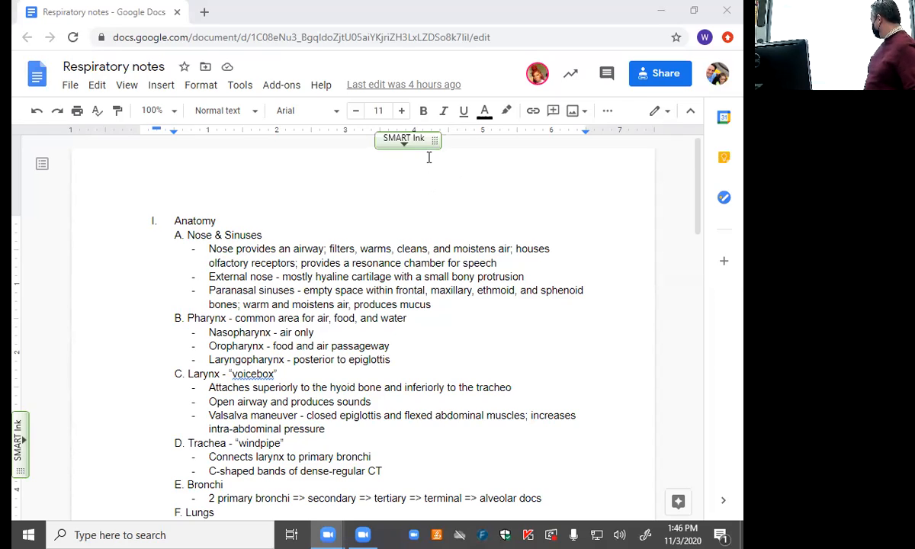
mouse_move(491, 435)
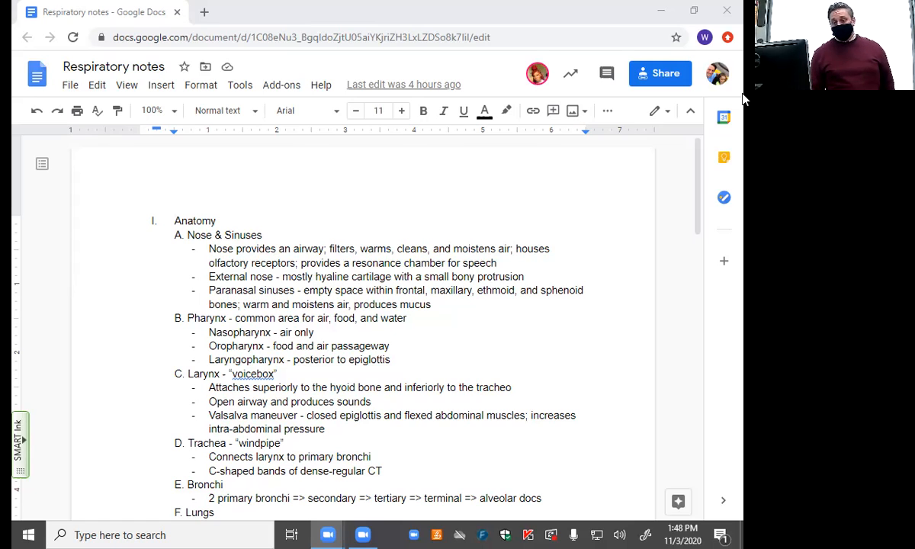
mouse_move(750, 94)
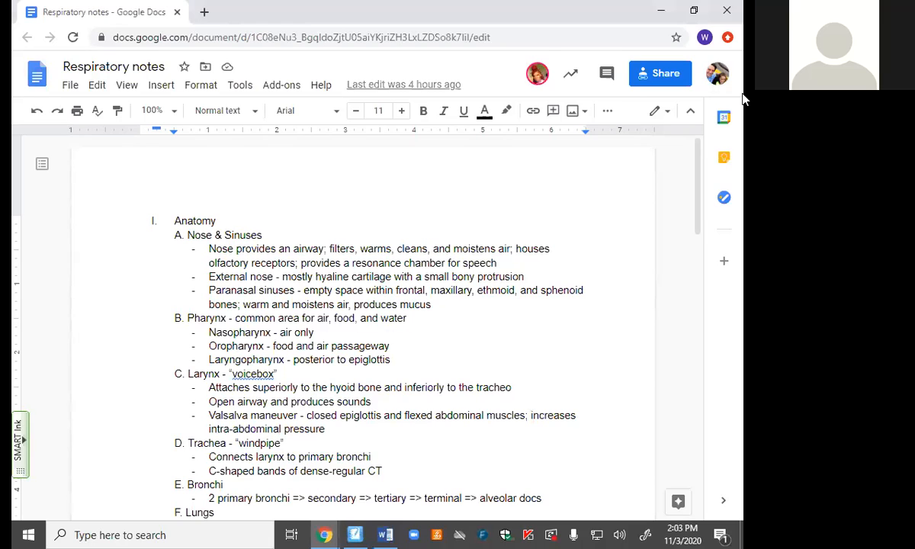
scroll(up, 3)
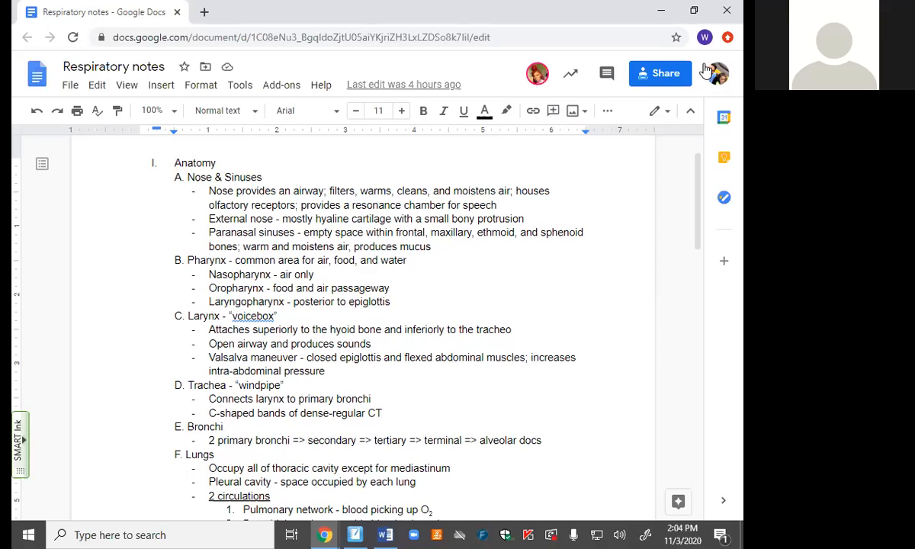
click(515, 329)
text(a)
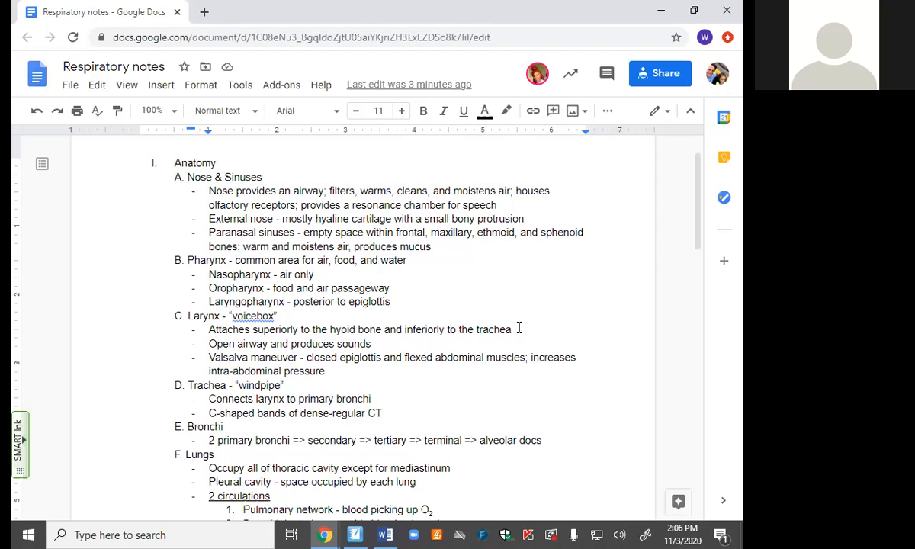
scroll(down, 3)
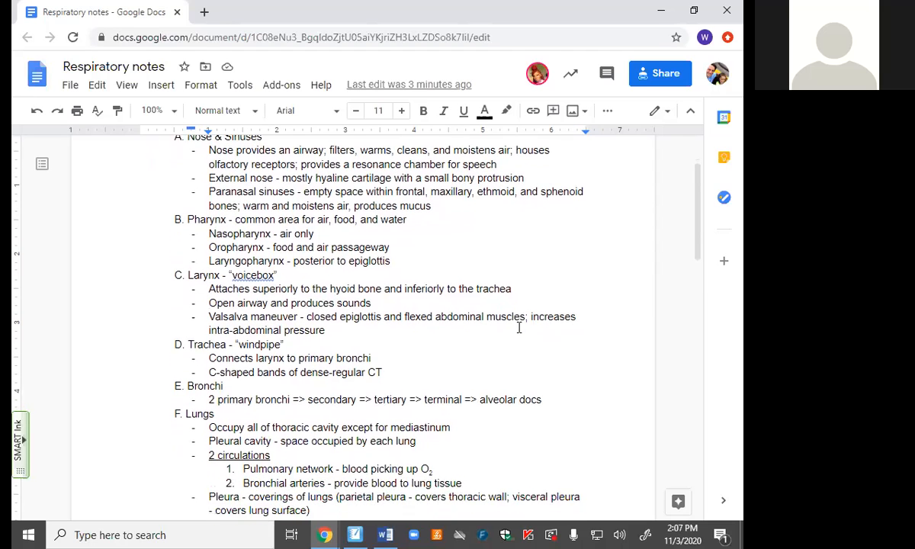
Scroll down the Respiratory notes outline to follow the airway and Mechanics of Breathing sections.
scroll(down, 3)
text(uct)
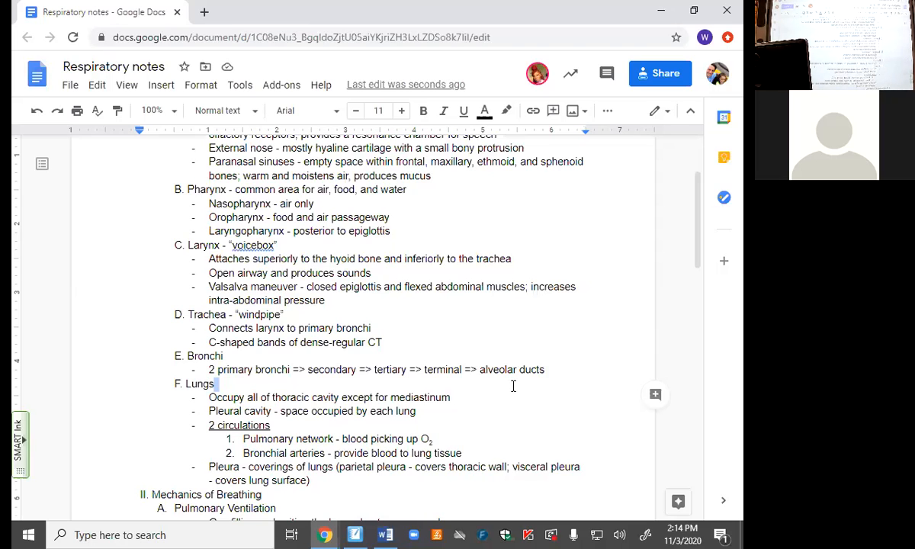
scroll(down, 3)
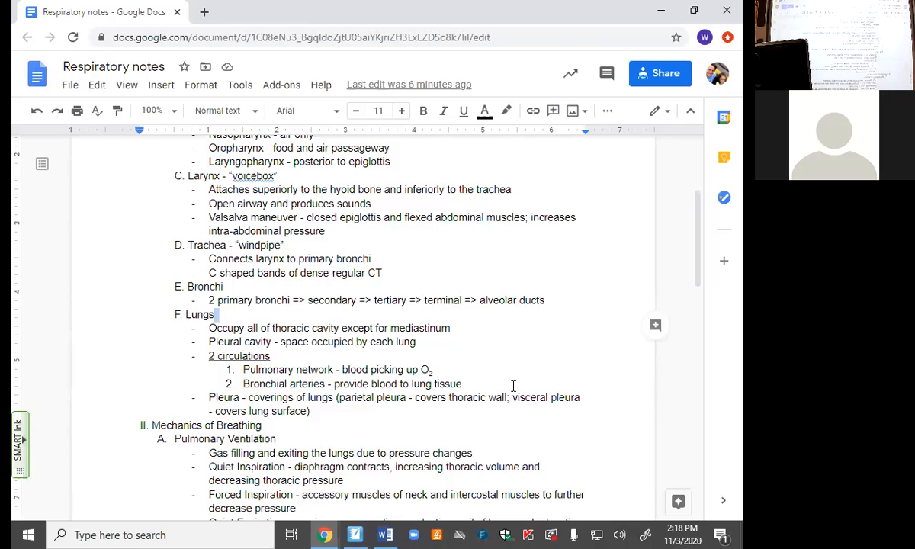
mouse_move(473, 313)
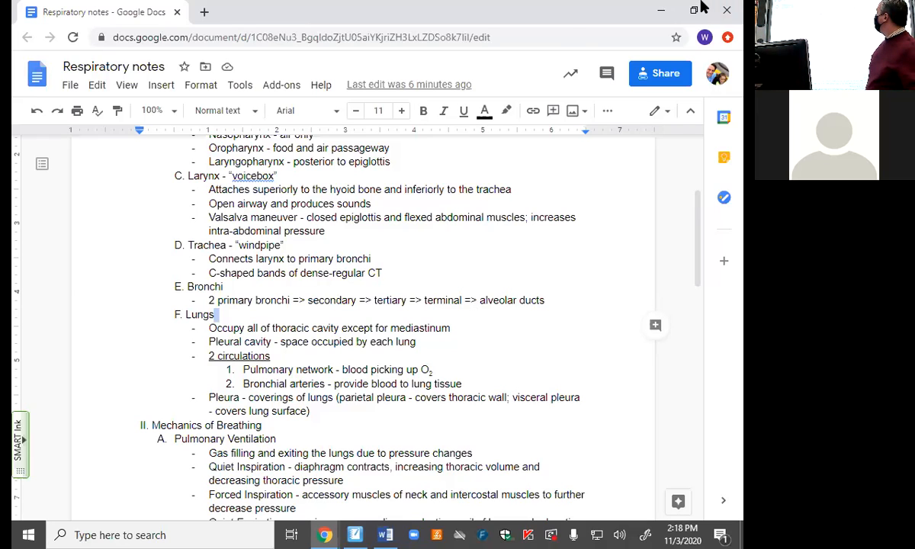
mouse_move(631, 168)
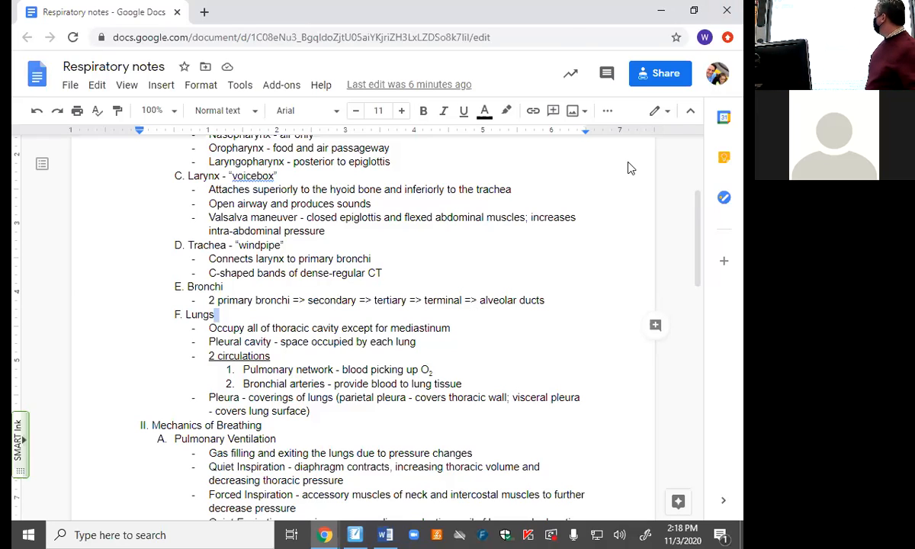